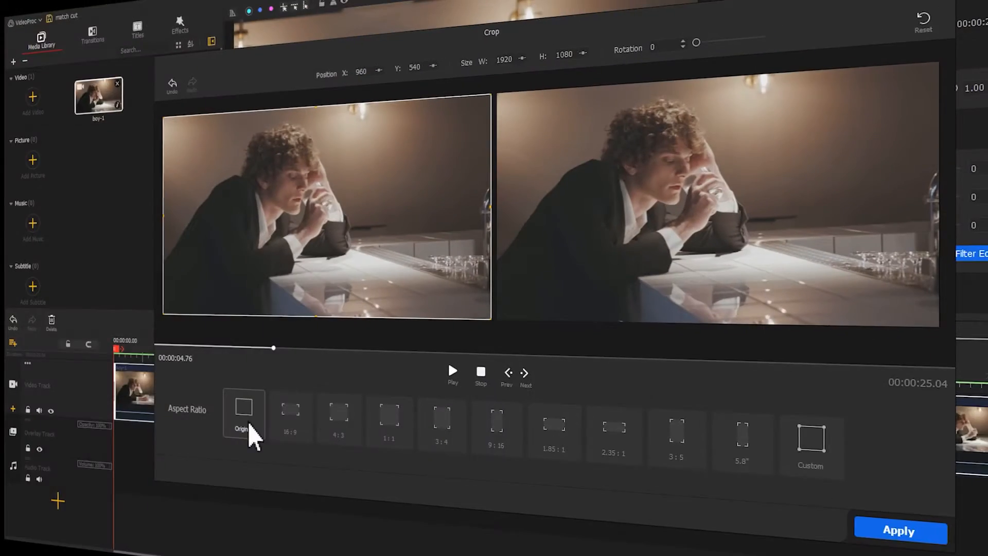
# Crop the preview clip to a 4:3 ratio and shift the crop region to the left.
pyautogui.click(339, 416)
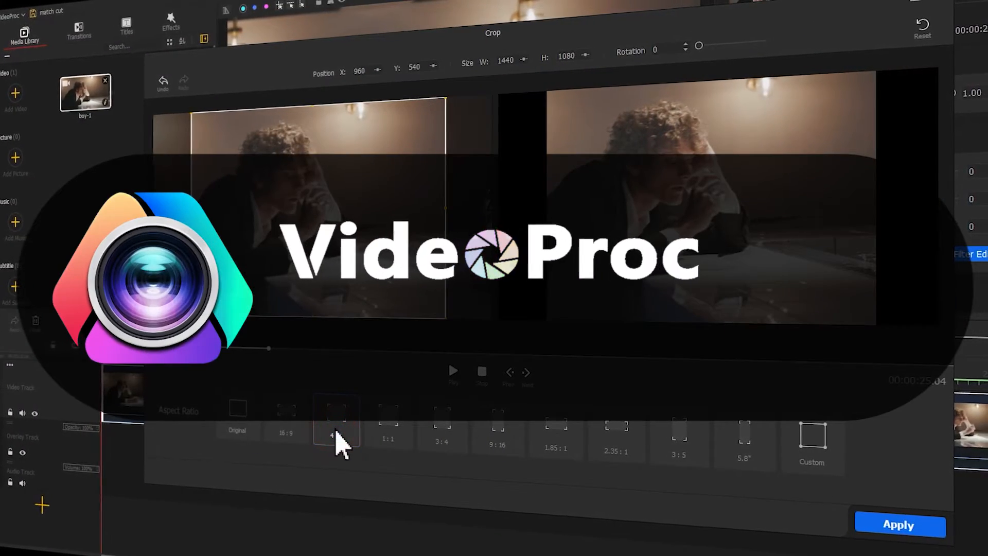
pyautogui.click(333, 420)
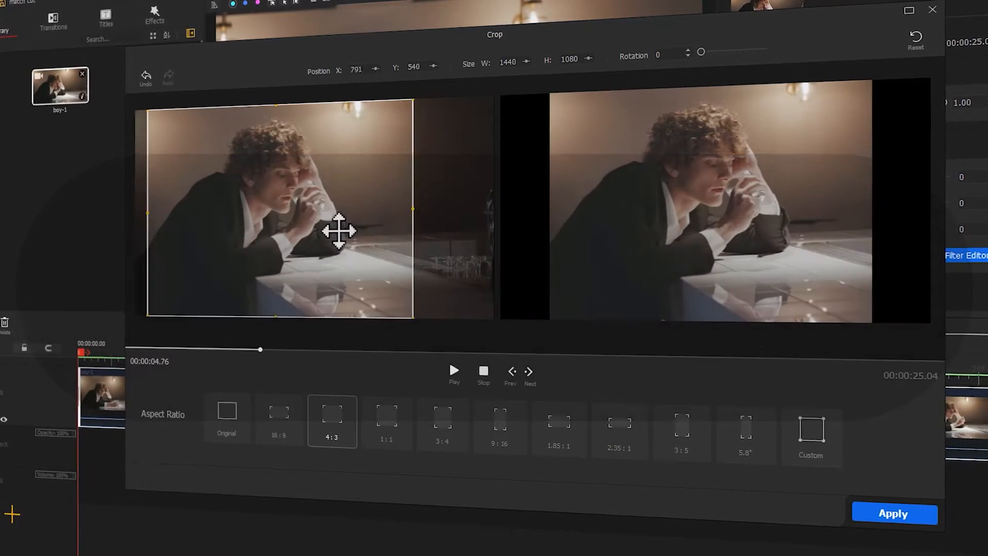
pyautogui.moveTo(340, 231); pyautogui.dragTo(327, 246)
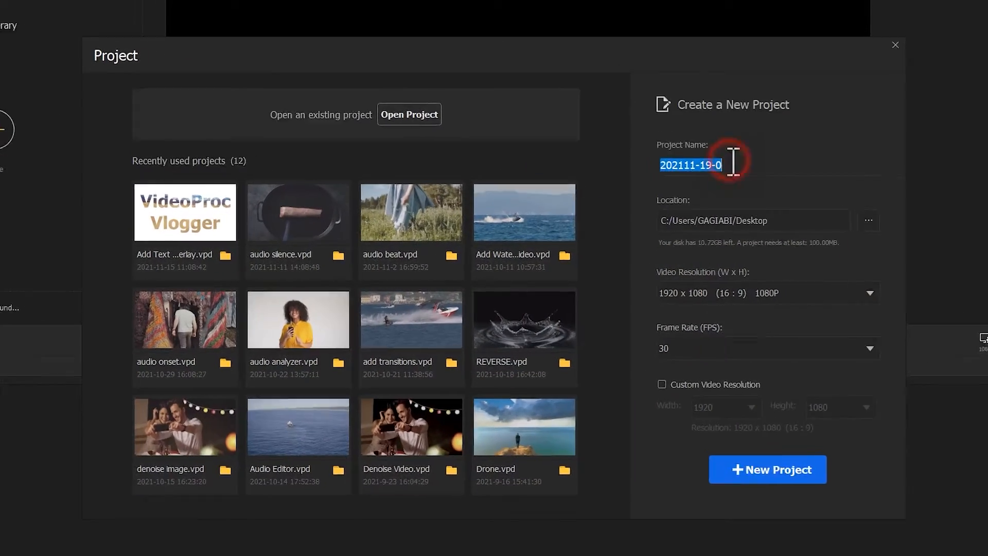
# Create a project named 'jump cut' and import the cooking clip into the library.
pyautogui.write('jump cut')
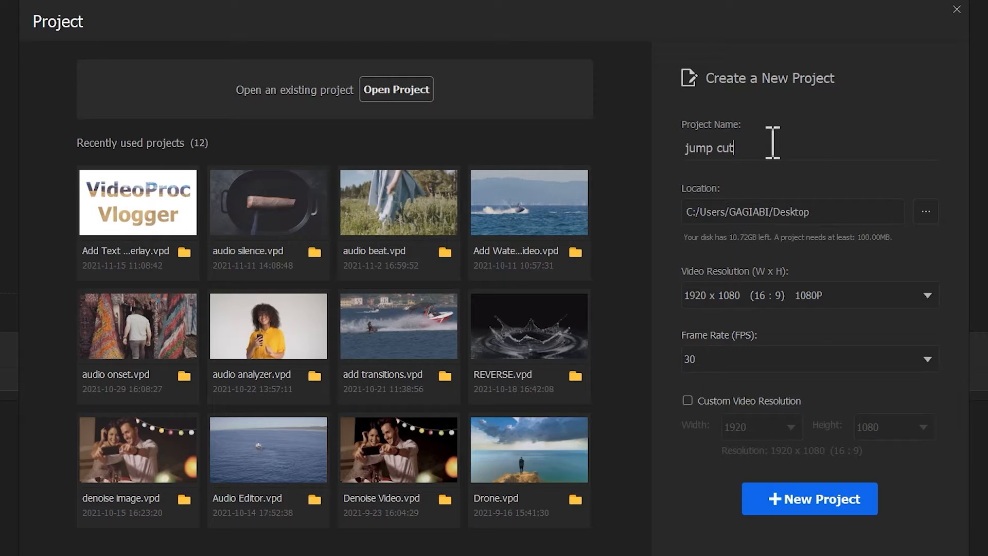
pyautogui.click(808, 498)
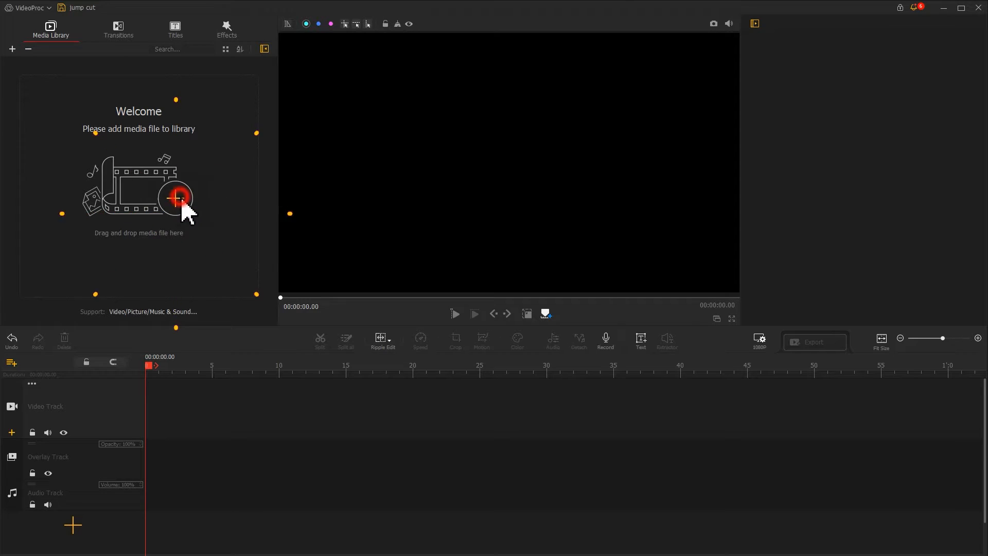
pyautogui.click(175, 196)
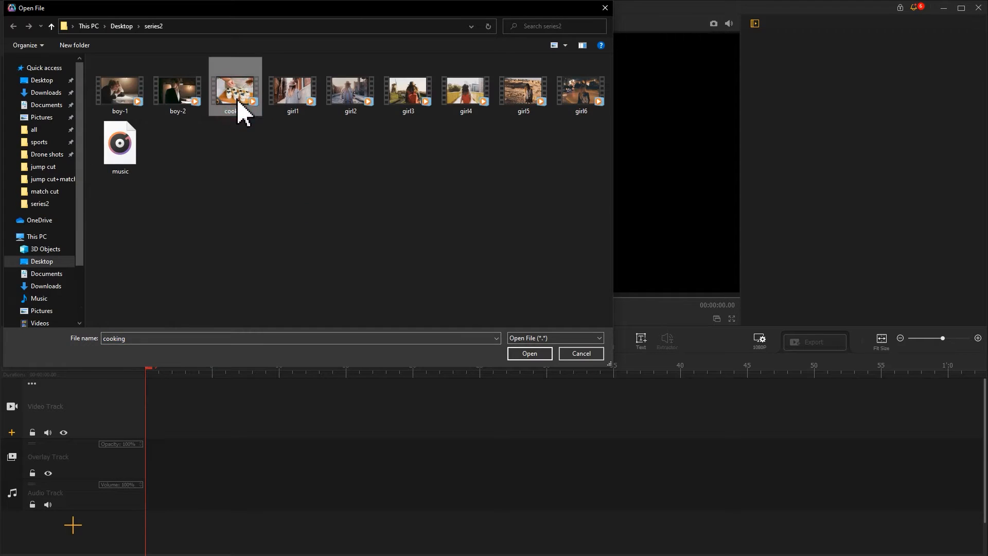
pyautogui.click(529, 353)
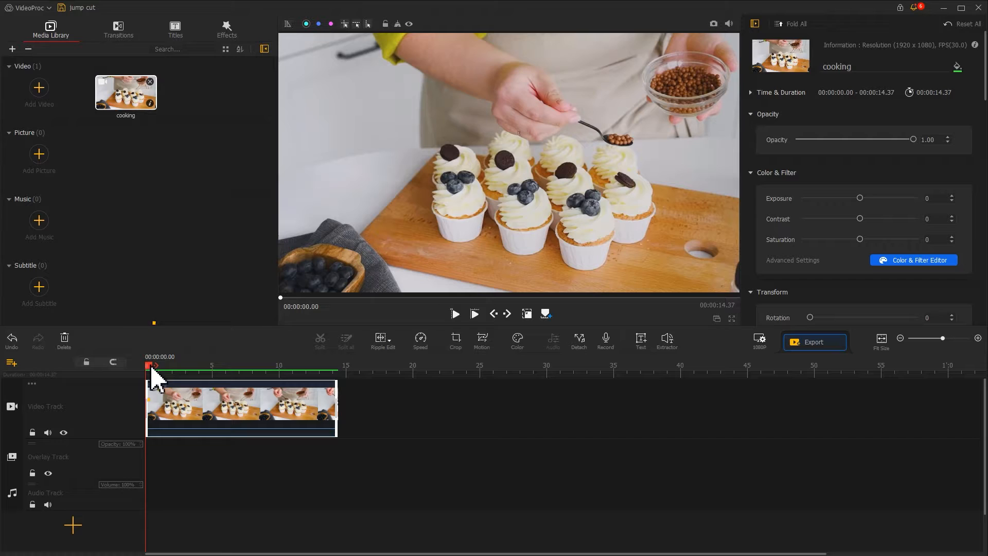
# Trim the cooking clip on the video track so it starts at about 6.36 seconds.
pyautogui.click(320, 338)
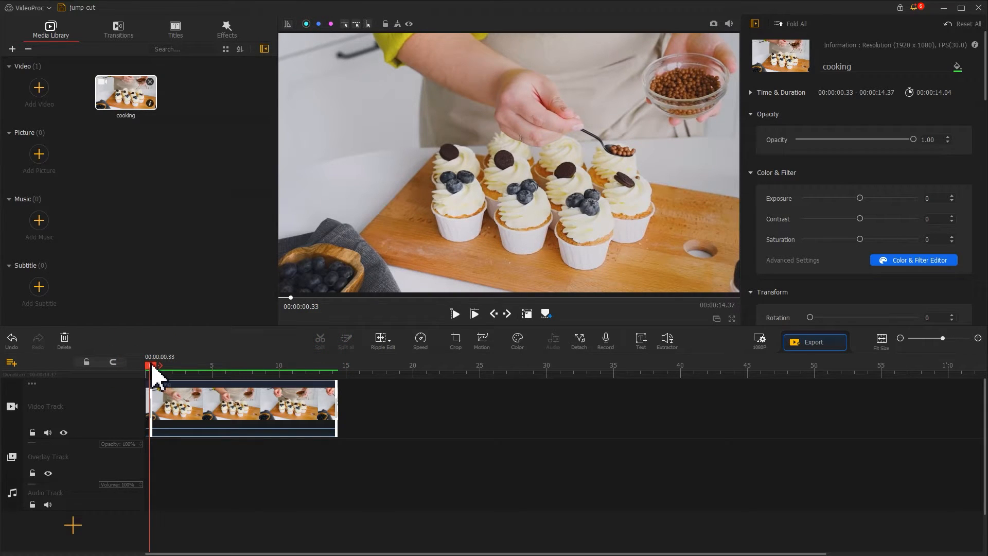
pyautogui.click(319, 338)
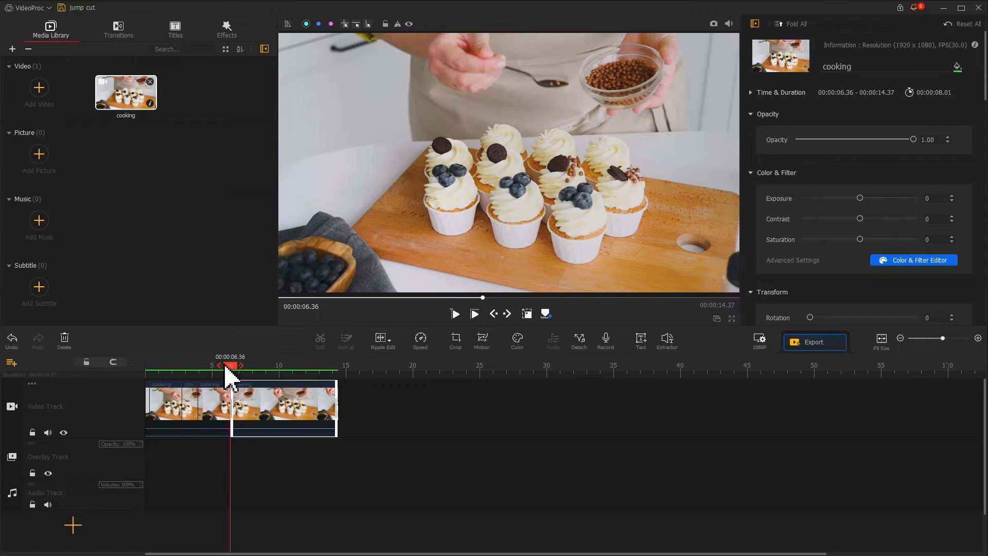
pyautogui.moveTo(229, 365); pyautogui.dragTo(259, 365)
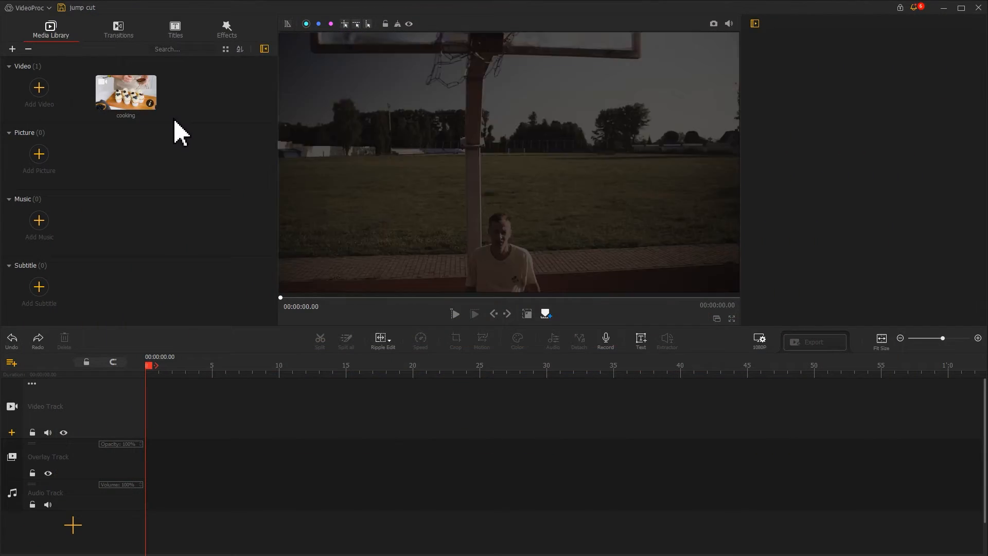
# Import the basketball clip and place it at the start of the video track.
pyautogui.click(38, 92)
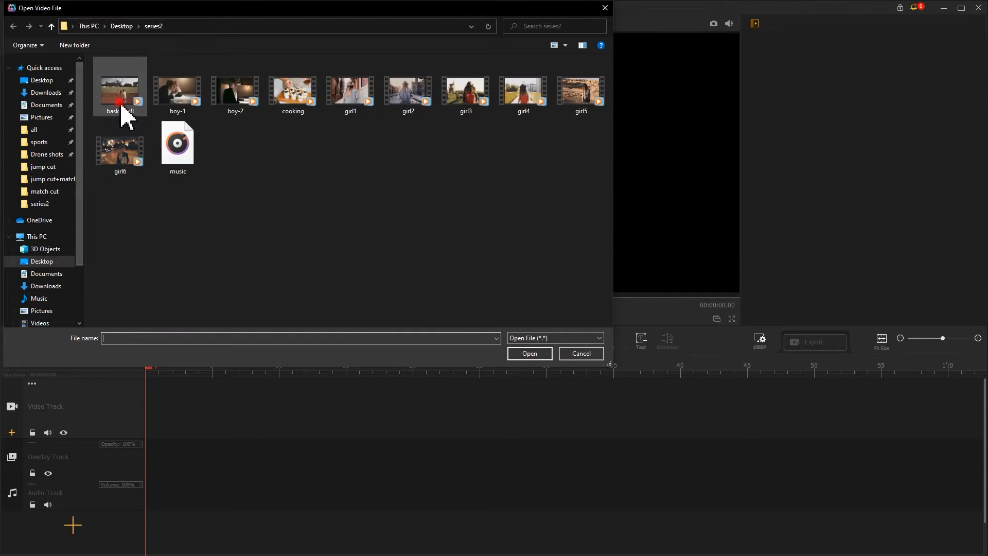
pyautogui.click(529, 353)
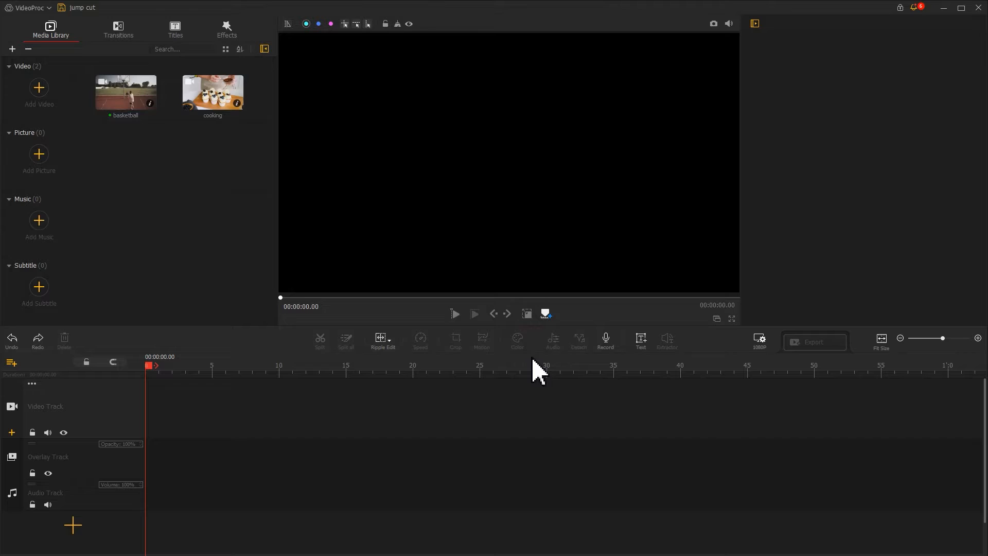
pyautogui.moveTo(125, 92); pyautogui.dragTo(214, 407)
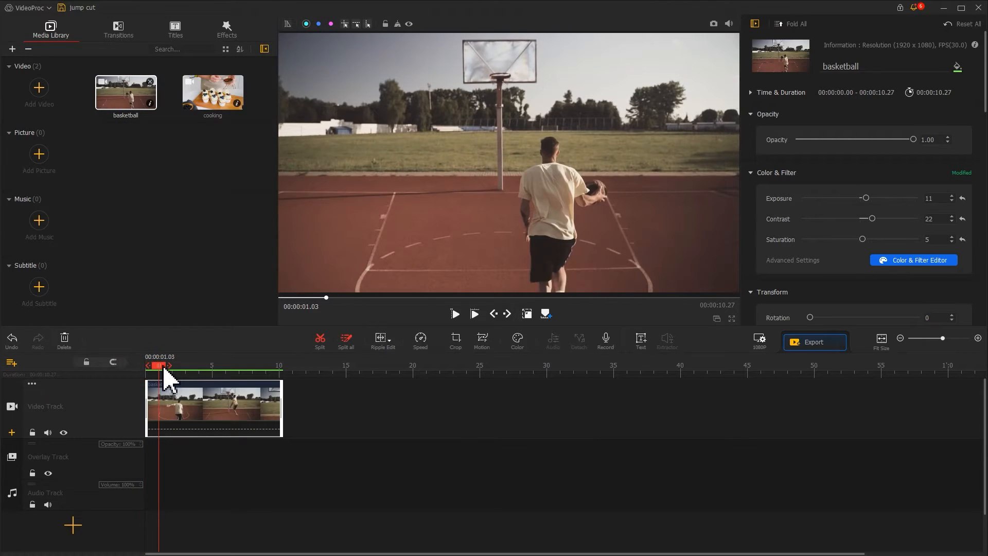
# Cut the opening second and another stretch from the basketball clip, leaving about 5.43 seconds.
pyautogui.moveTo(159, 365); pyautogui.dragTo(189, 365)
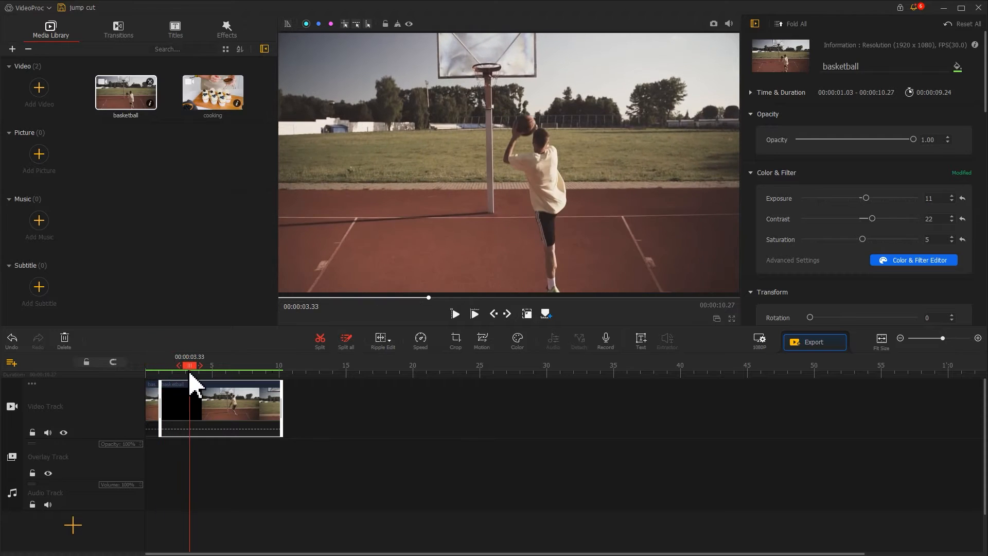
pyautogui.moveTo(190, 365); pyautogui.dragTo(202, 365)
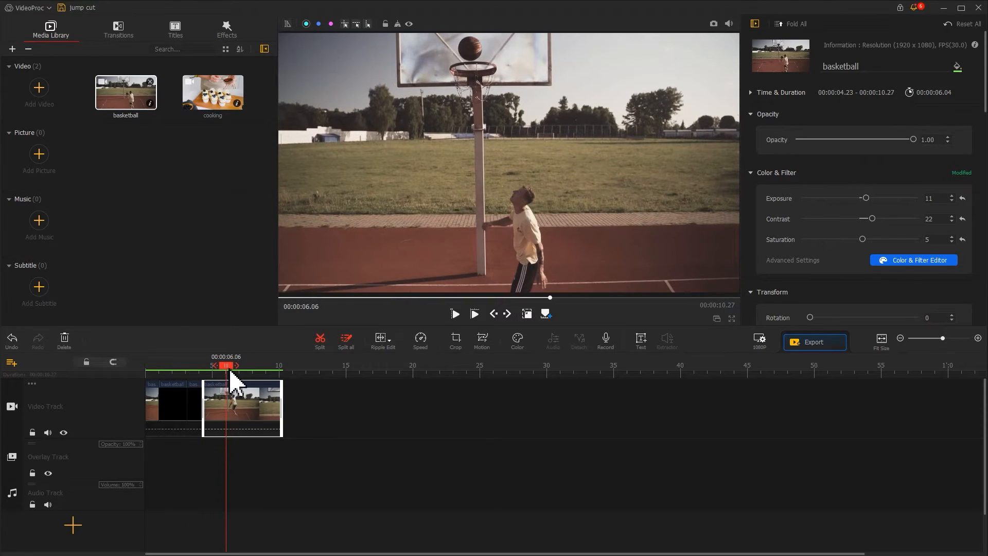
pyautogui.moveTo(225, 365); pyautogui.dragTo(270, 366)
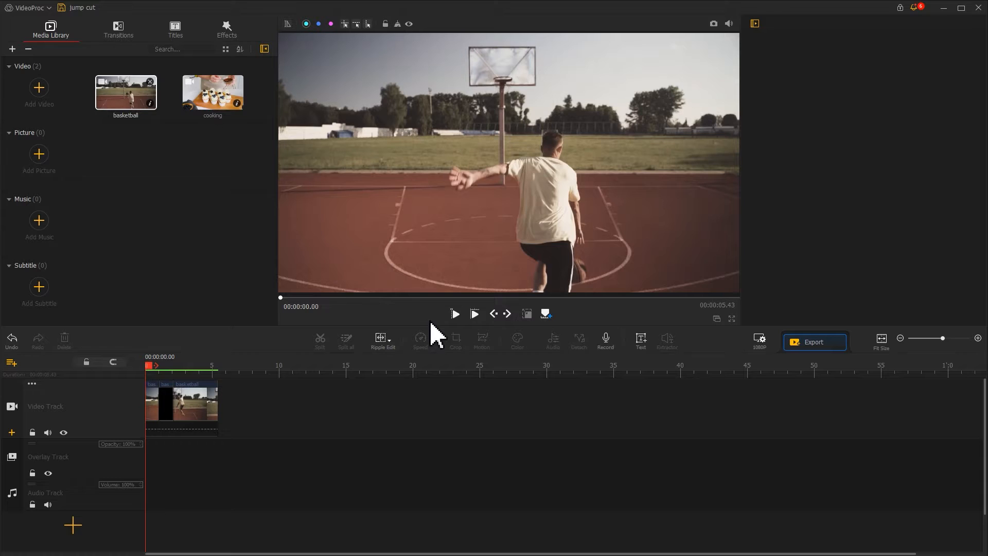
pyautogui.click(454, 313)
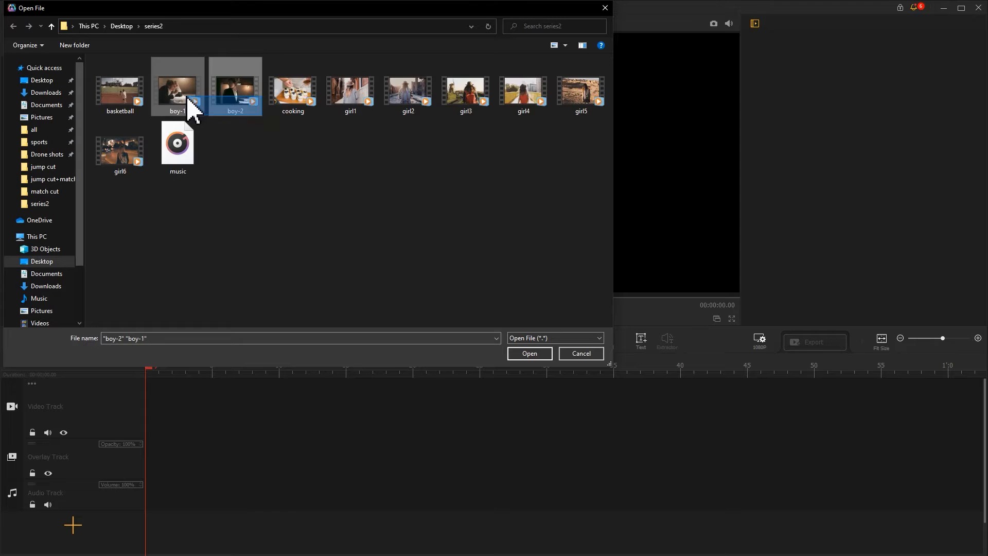
# Import boy-1 and boy-2, lay them on the video track and split at about 27 seconds.
pyautogui.click(529, 353)
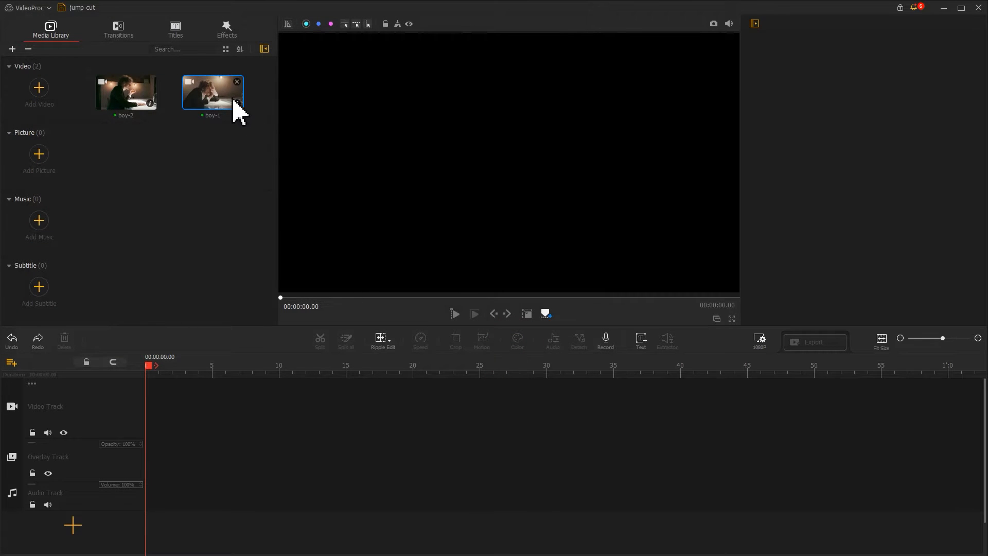
pyautogui.moveTo(212, 92); pyautogui.dragTo(309, 406)
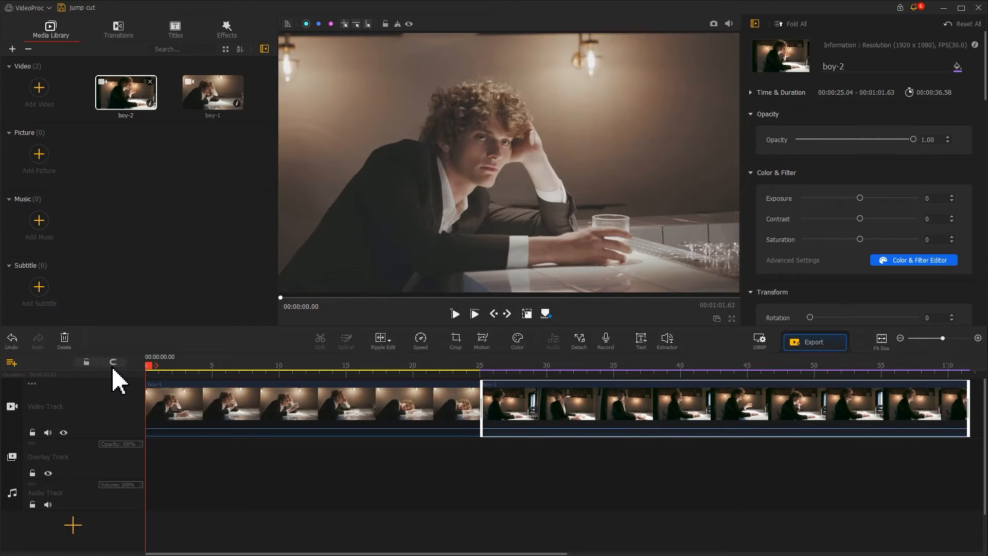
pyautogui.click(454, 313)
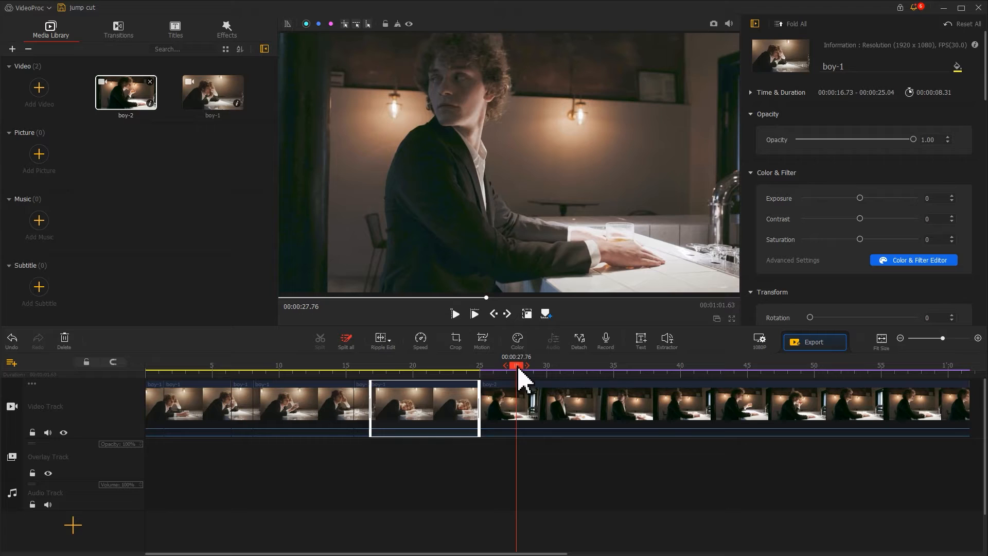
pyautogui.click(813, 406)
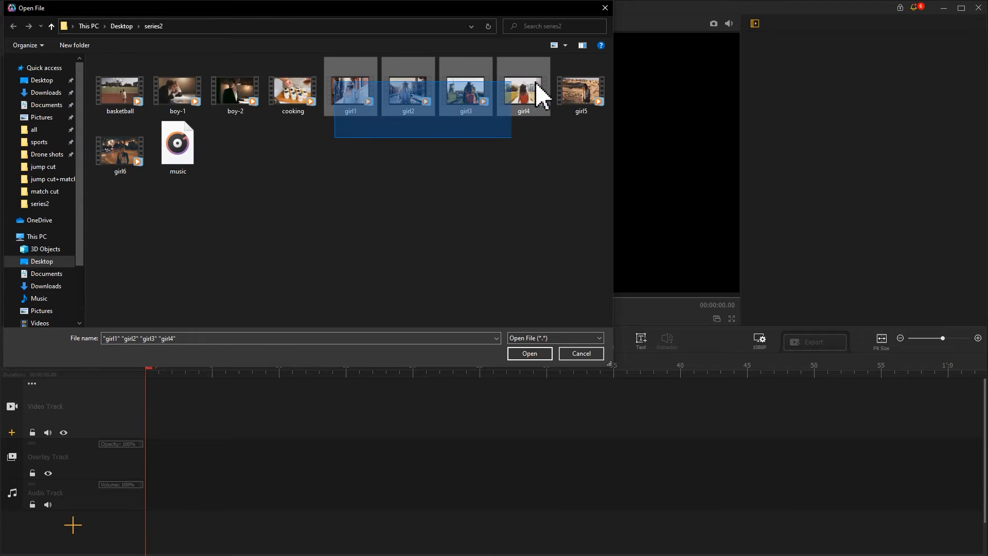
# Import girl1–girl6, lay them on the video track and split at about 5 seconds toward a 13.13 total.
pyautogui.click(120, 146)
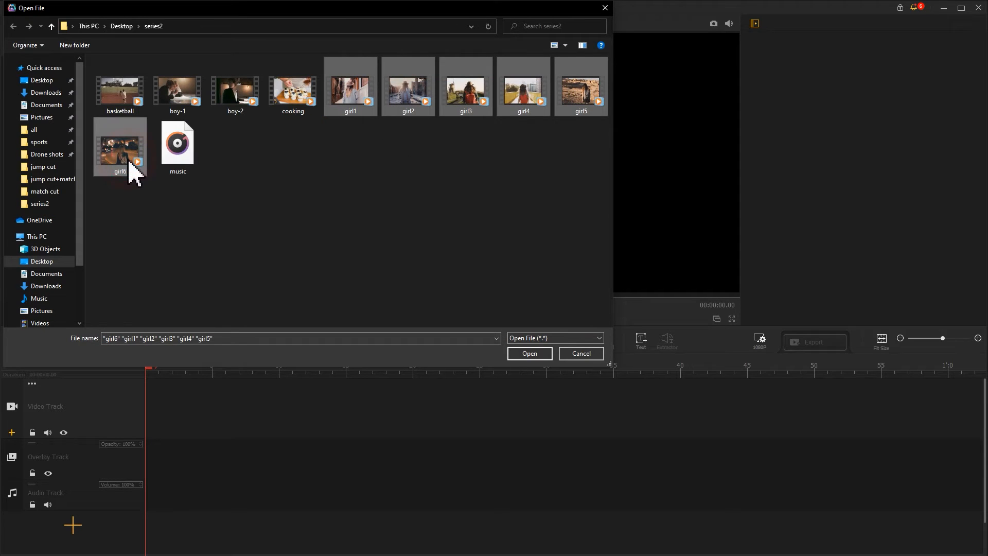
pyautogui.click(528, 353)
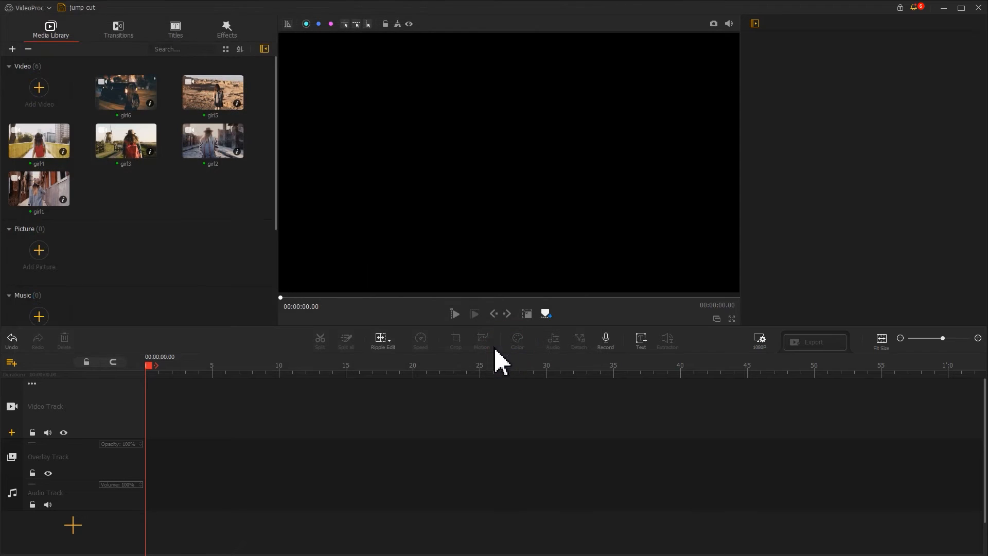
pyautogui.moveTo(212, 140); pyautogui.dragTo(252, 406)
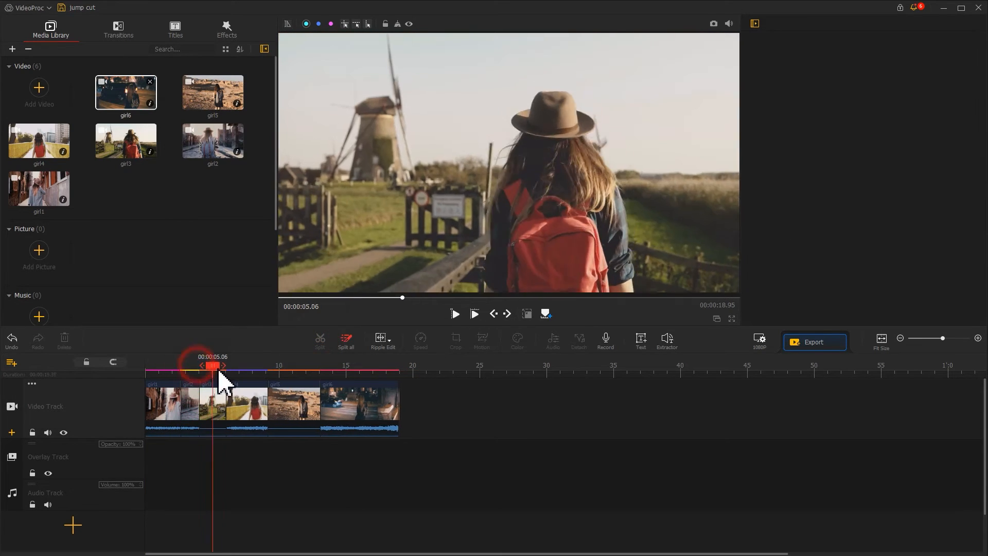
pyautogui.click(211, 403)
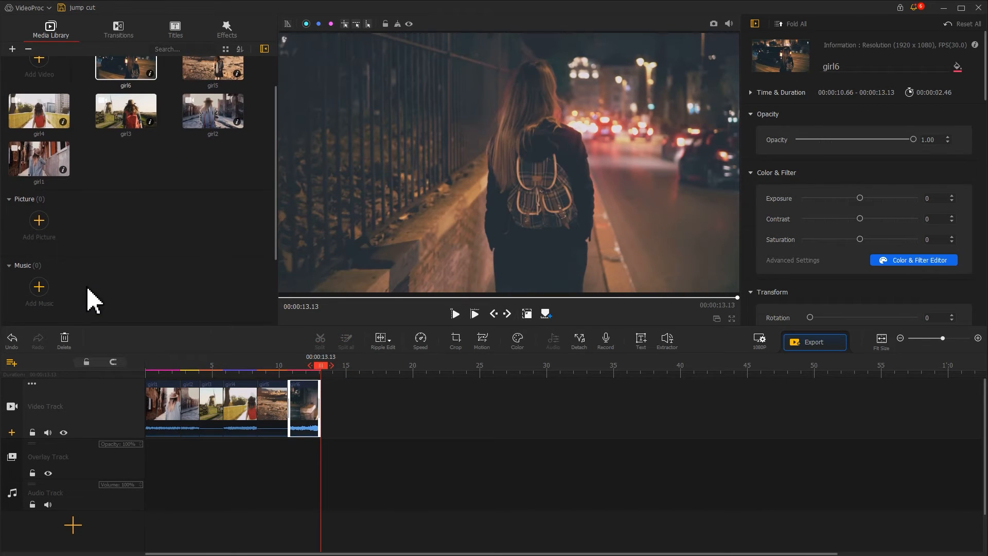
# Import the music file onto the audio track and mute the video track's own sound.
pyautogui.click(38, 291)
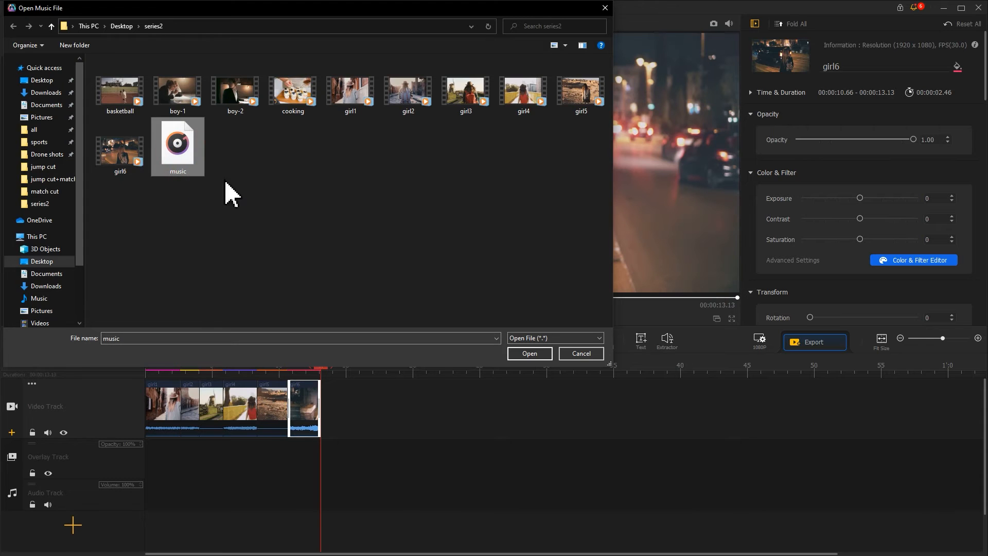
pyautogui.click(528, 353)
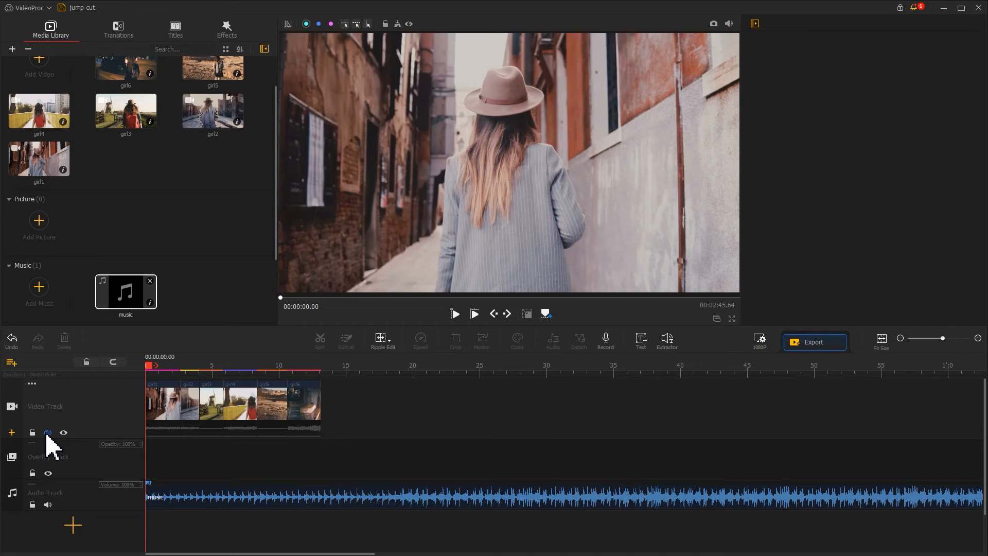
pyautogui.click(176, 498)
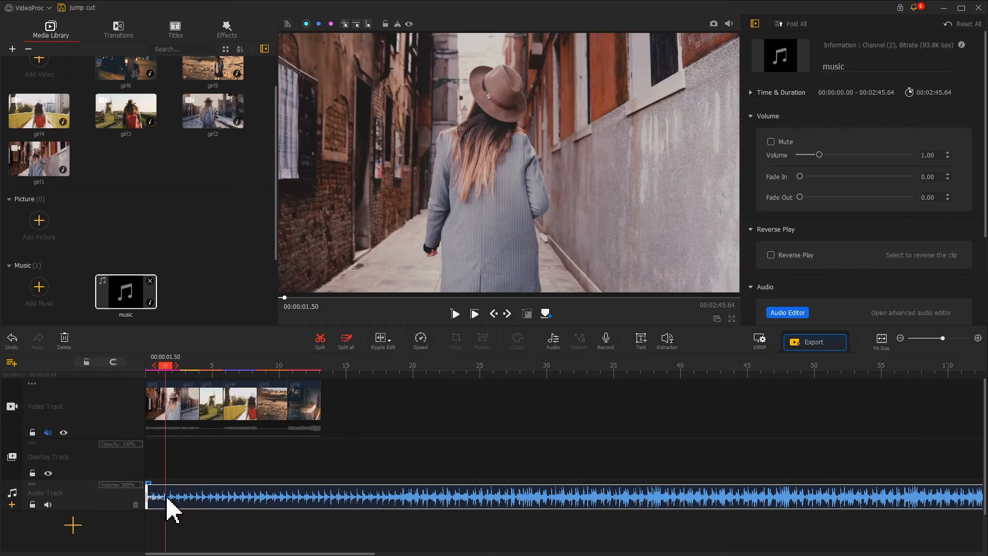
# Add beat markers to the music clip and select girl1 to trim its cut toward the first marker.
pyautogui.click(786, 313)
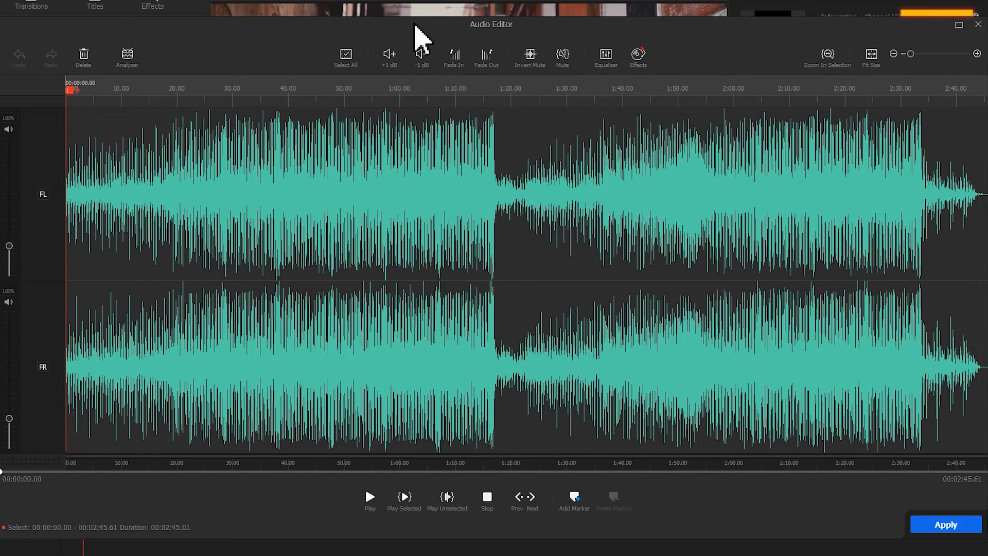
pyautogui.click(126, 57)
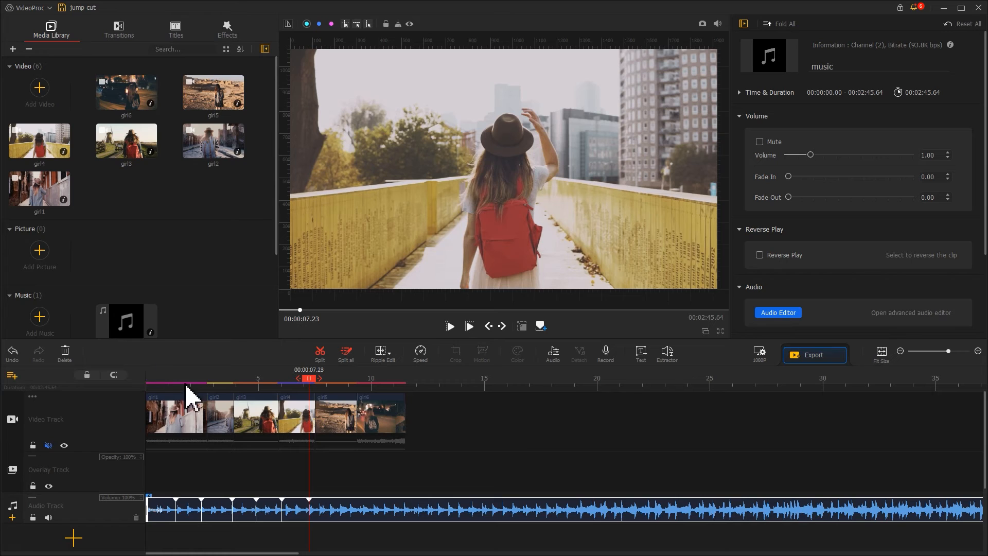
pyautogui.click(161, 416)
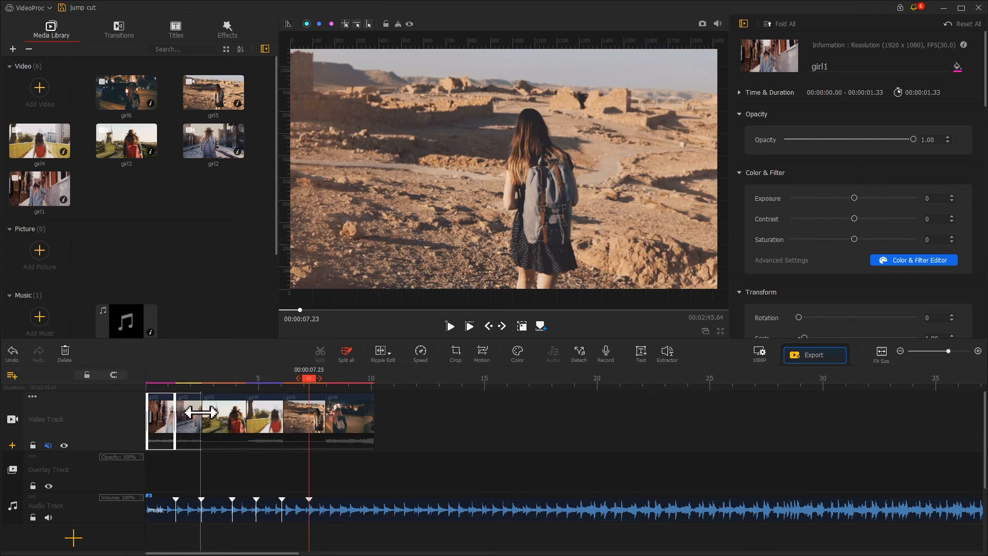